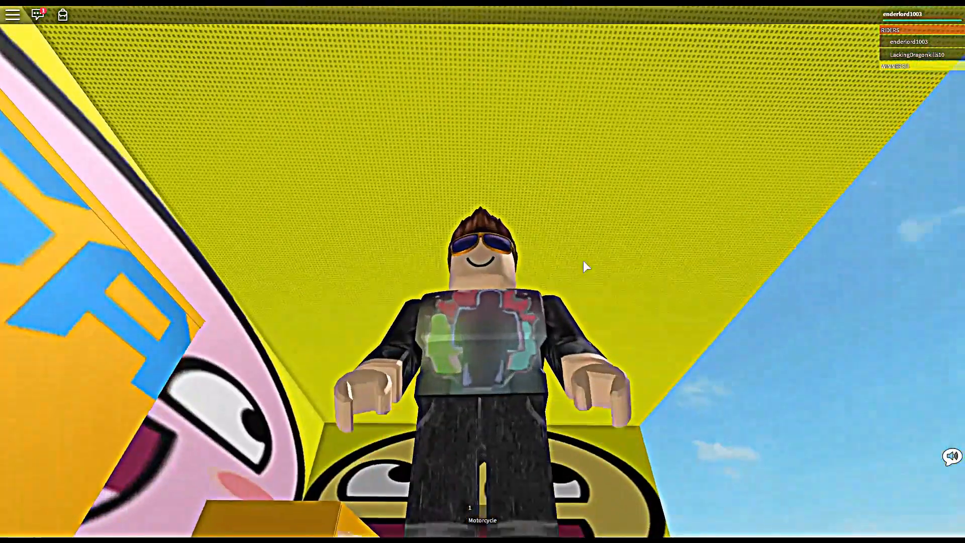
mouse_move(585, 265)
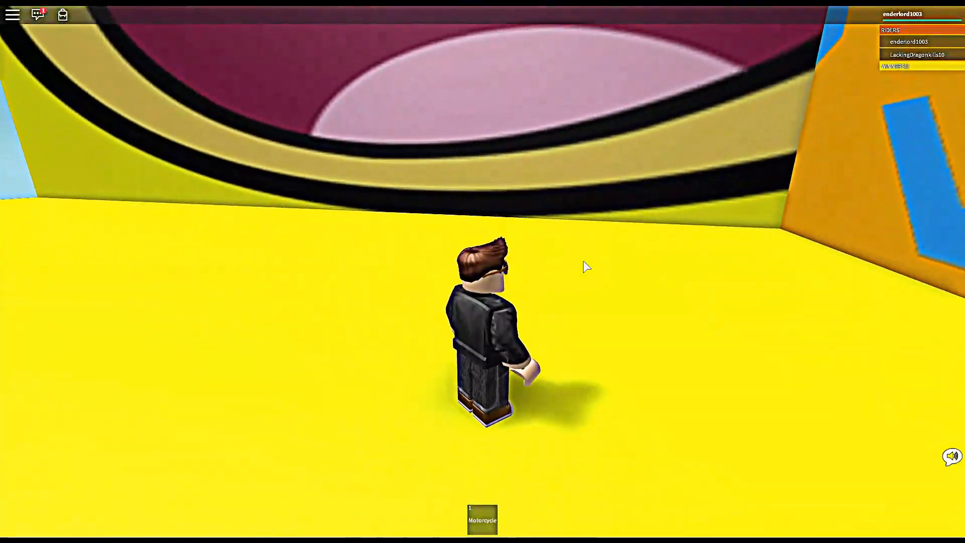
Walk the avatar forward onto the open yellow floor near spawn.
key("w")
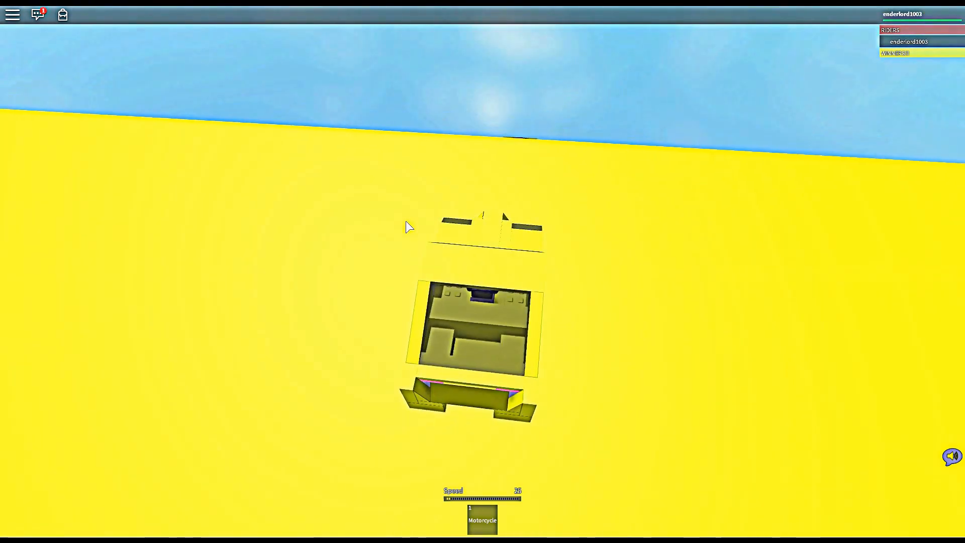
mouse_move(409, 224)
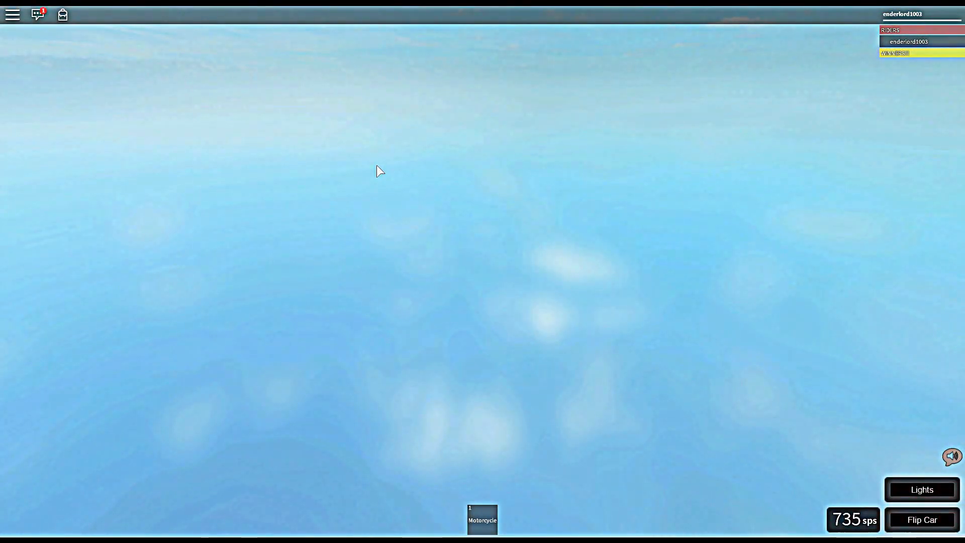
mouse_move(379, 154)
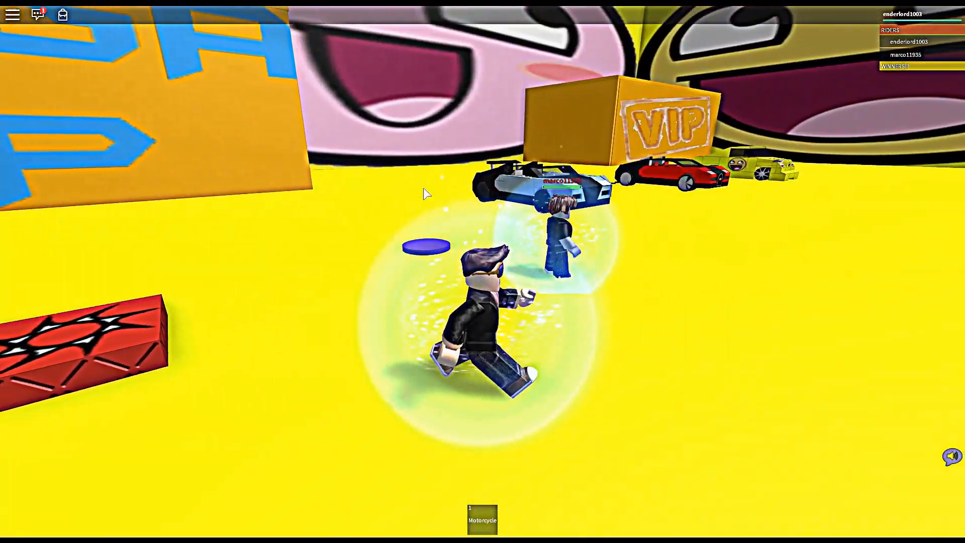
mouse_move(395, 193)
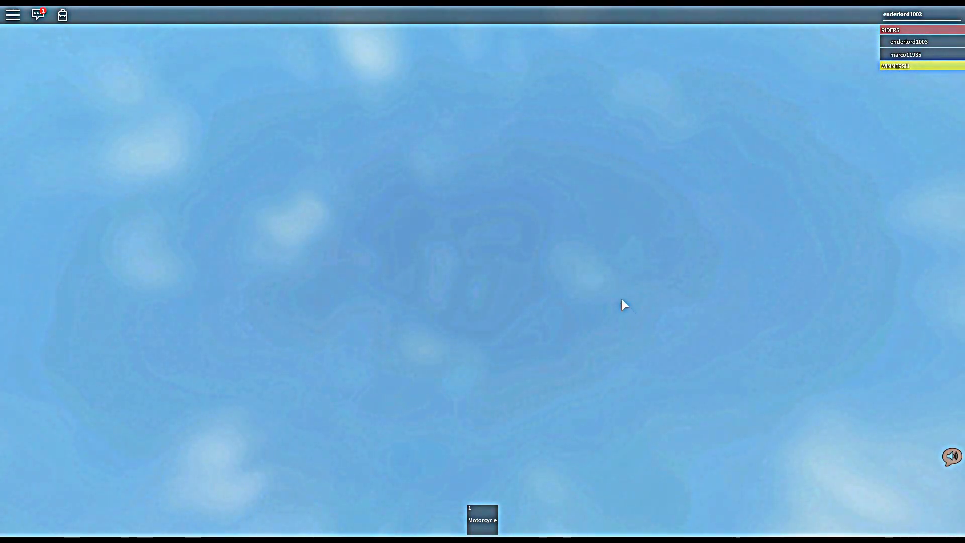
mouse_move(67, 162)
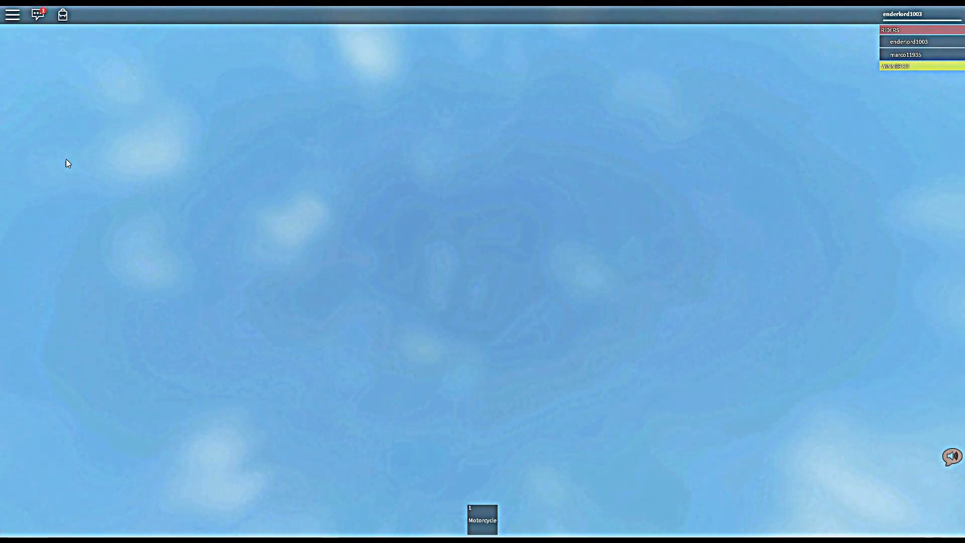
mouse_move(353, 14)
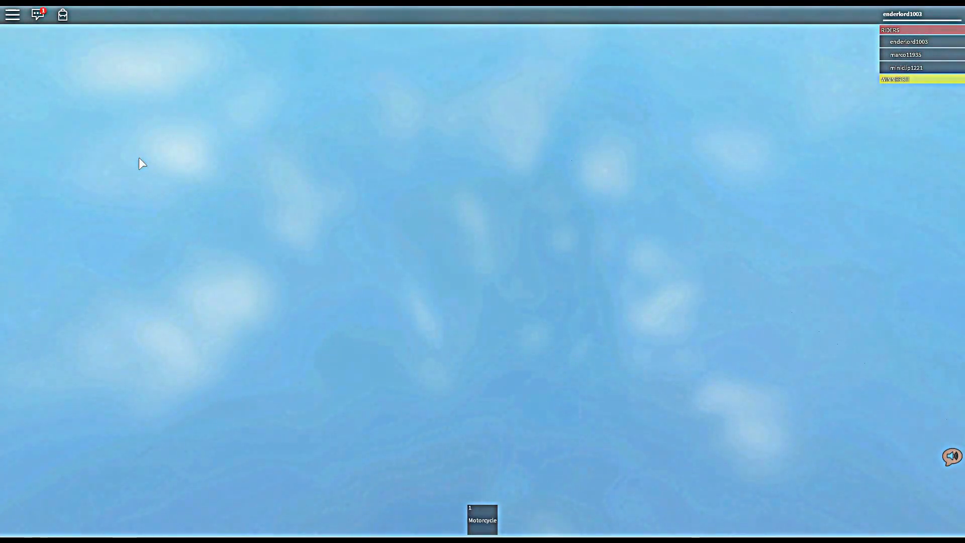
mouse_move(221, 21)
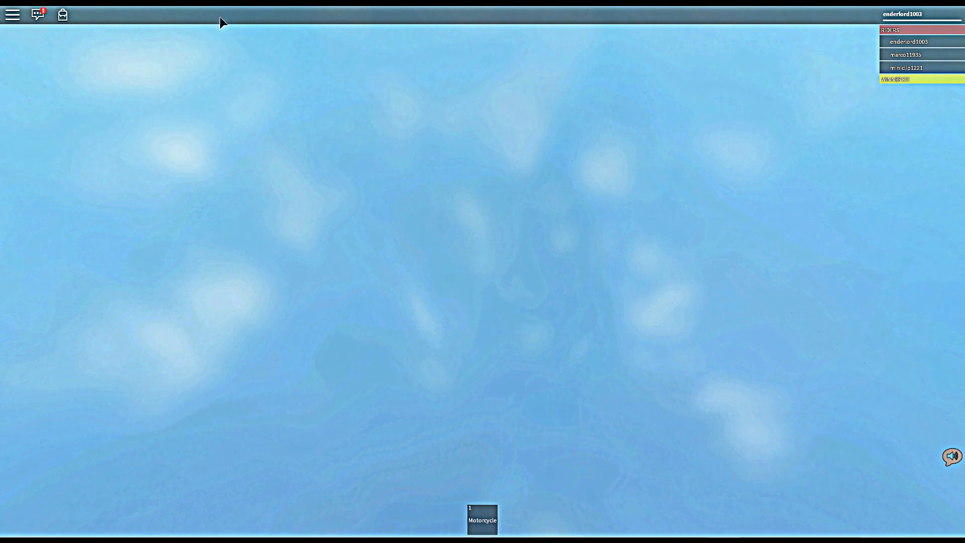
mouse_move(434, 207)
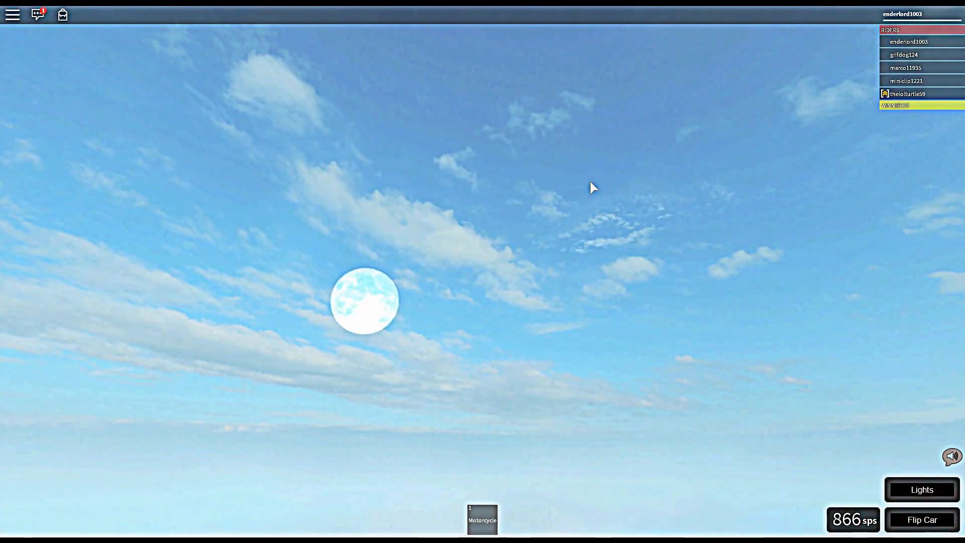
mouse_move(544, 164)
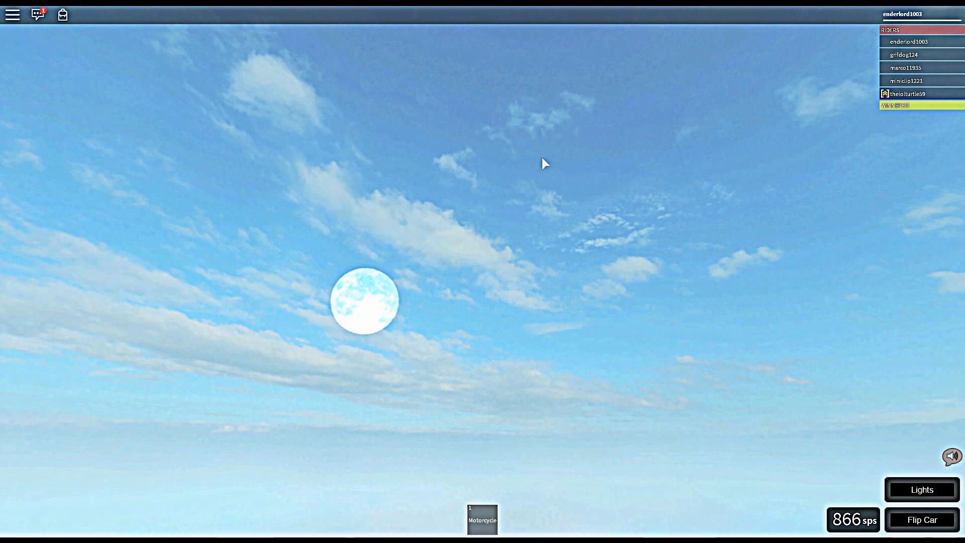